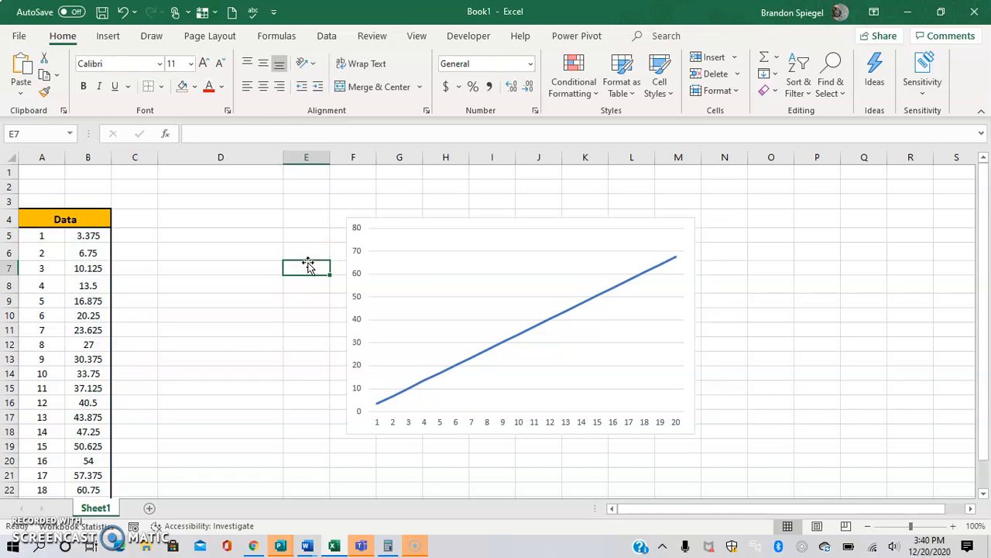
mouse_move(327, 266)
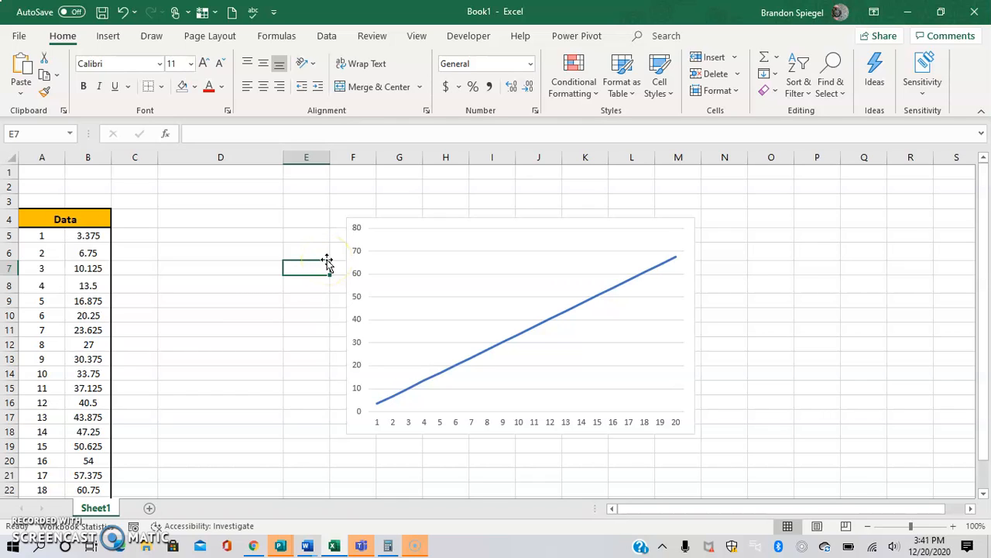
mouse_move(391, 236)
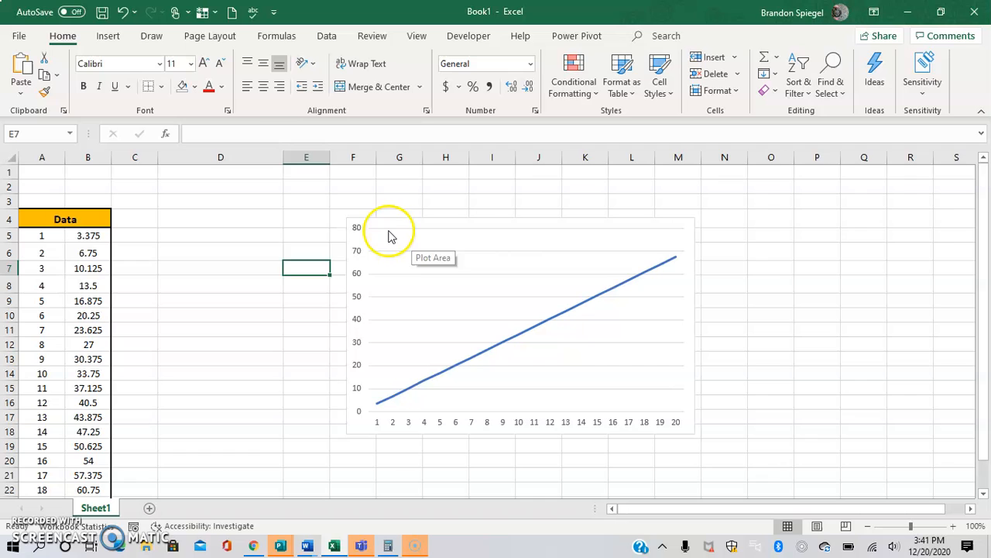
mouse_move(390, 233)
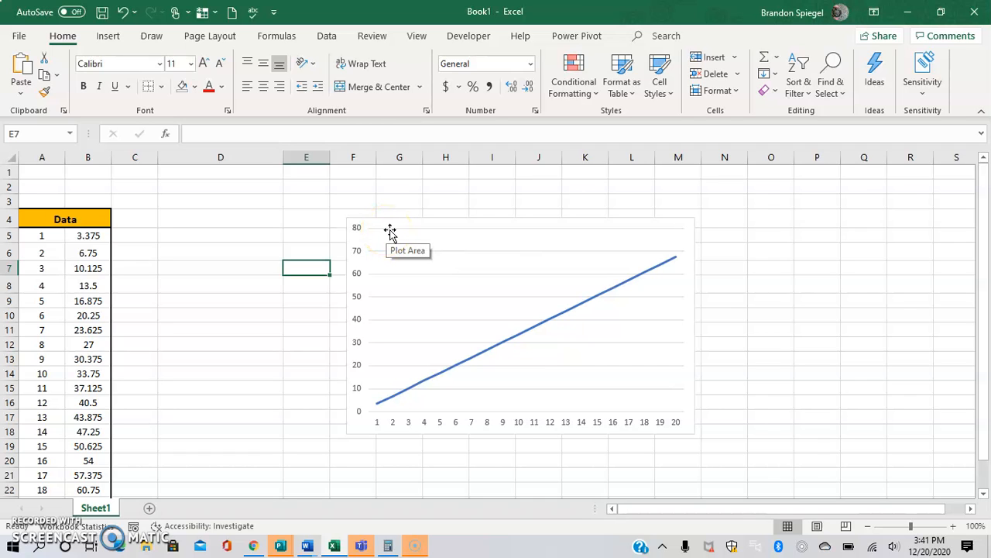
- Add a placeholder chart title and axis titles to the line chart via Chart Elements
left_click(519, 325)
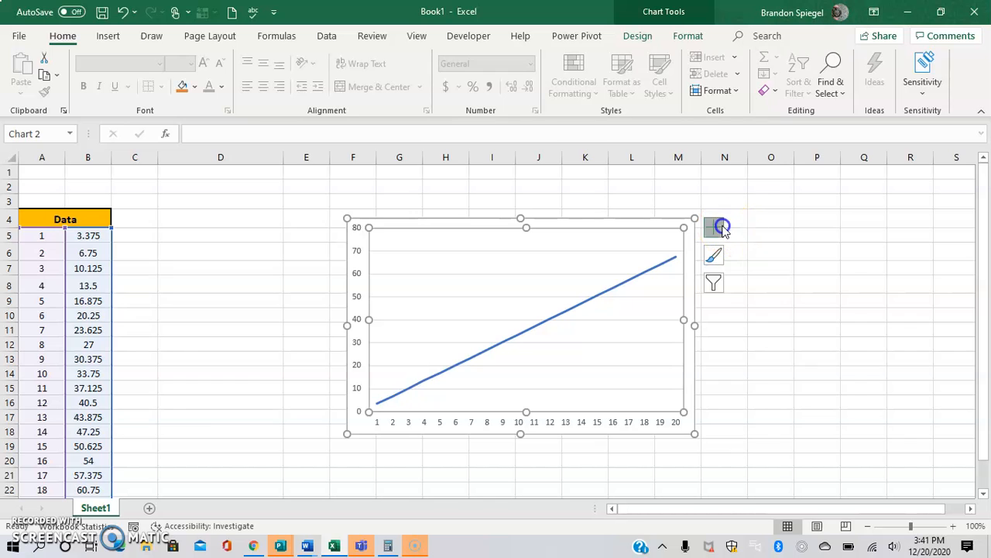
left_click(713, 227)
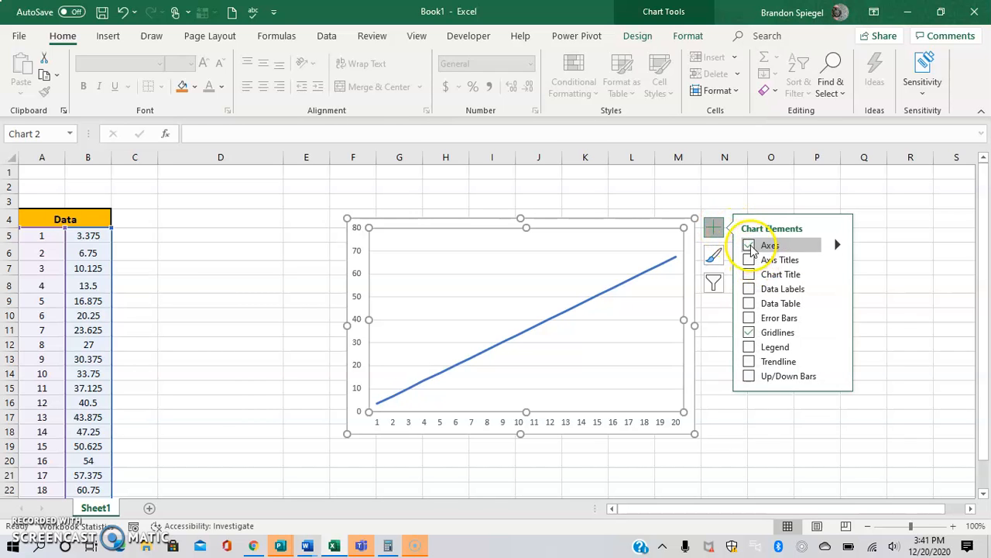
left_click(748, 274)
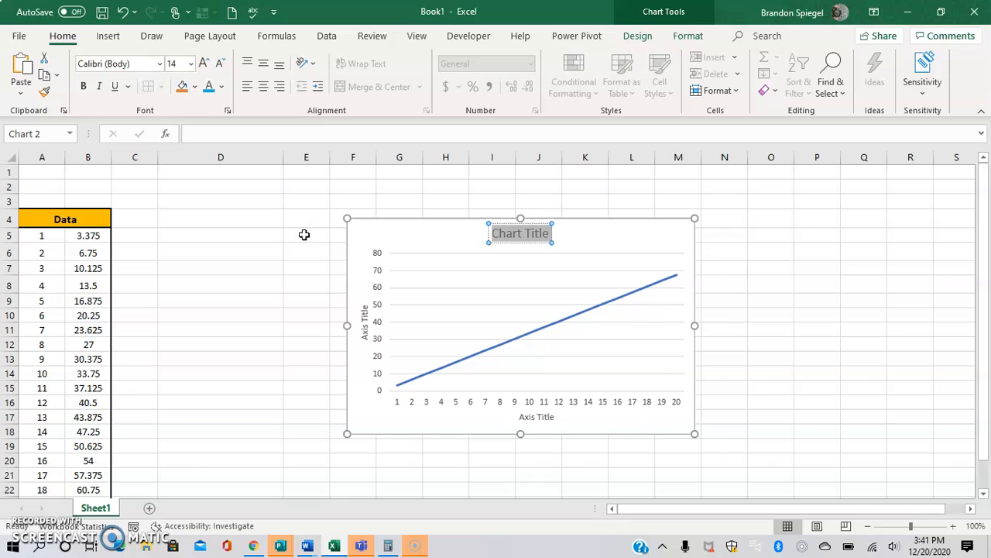
- Rename the chart title to 'Dollars vs Days' and the axis titles to 'Dollars' and 'Days'
type("Dog")
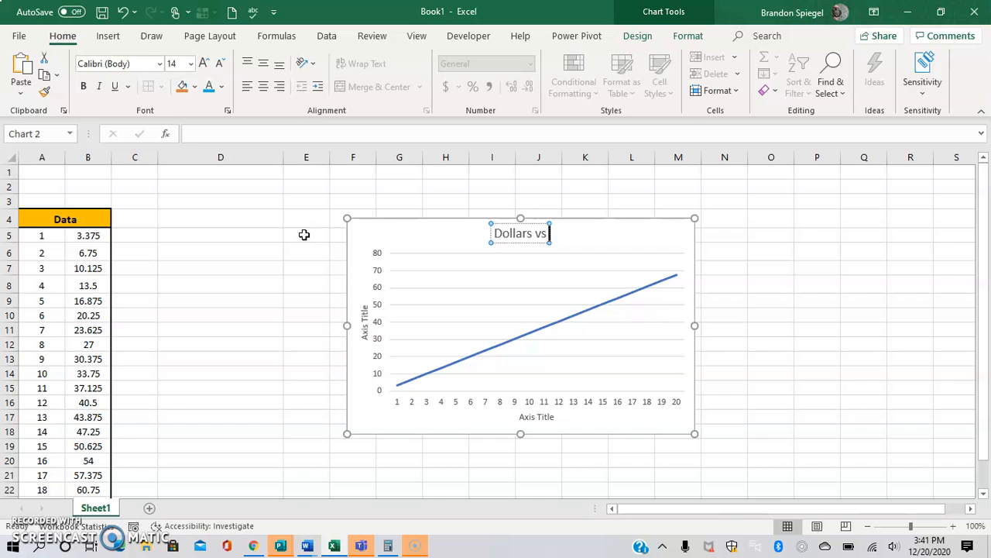
type("Days")
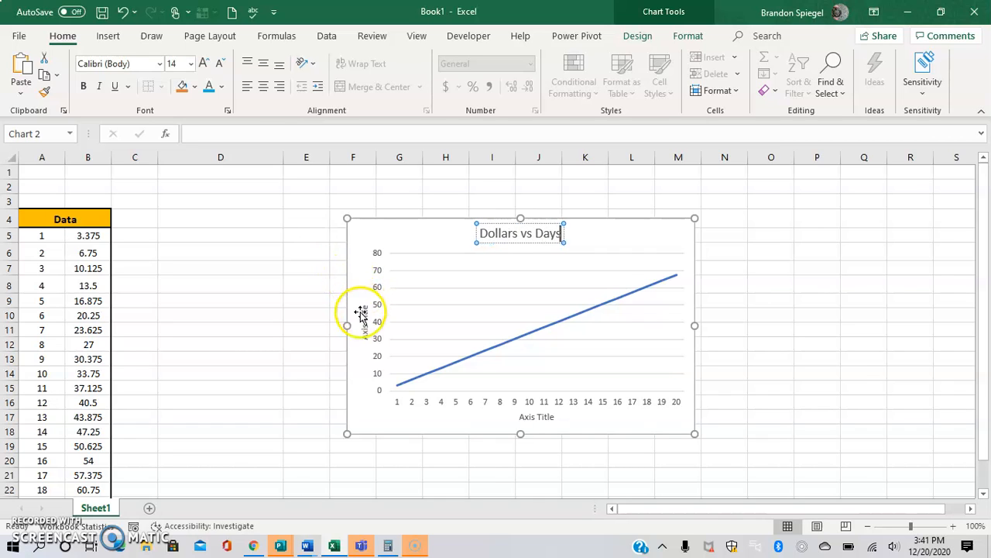
left_click(364, 324)
type("Dollars")
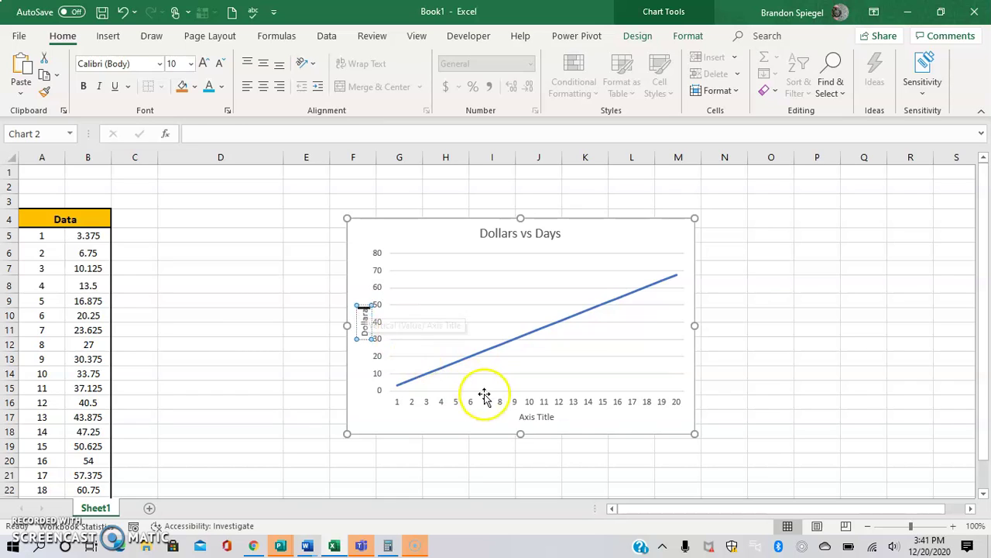
mouse_move(519, 422)
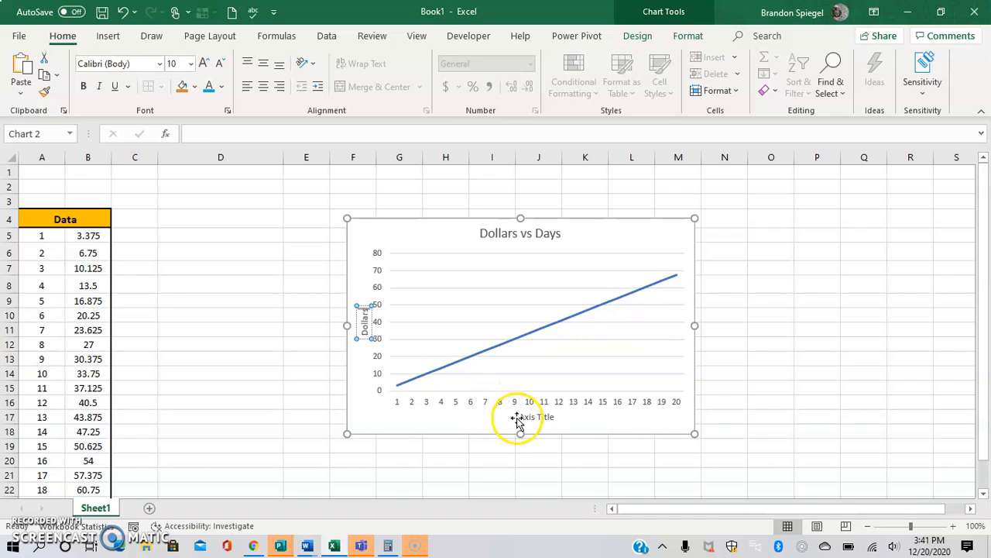
left_click(521, 416)
type("Days")
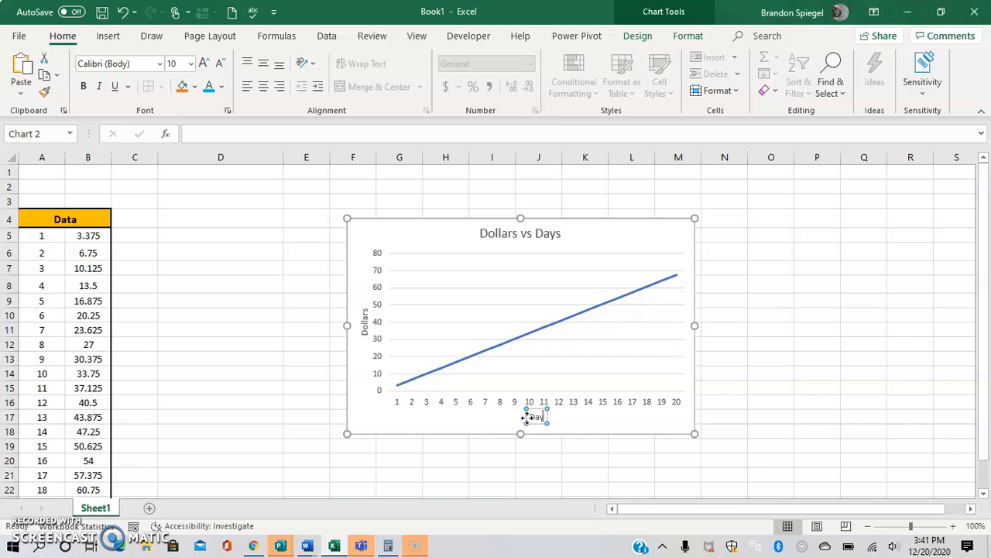
left_click(306, 249)
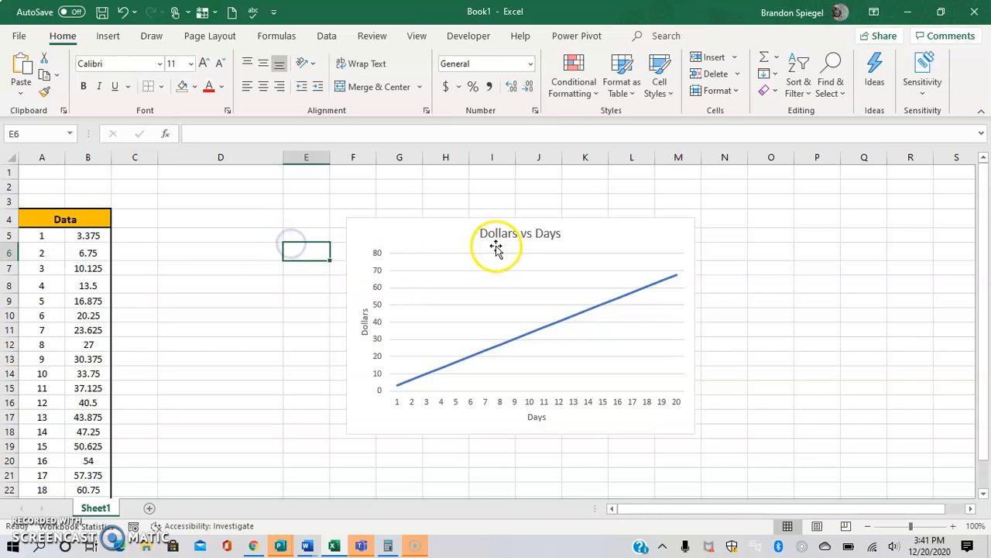
left_click(519, 233)
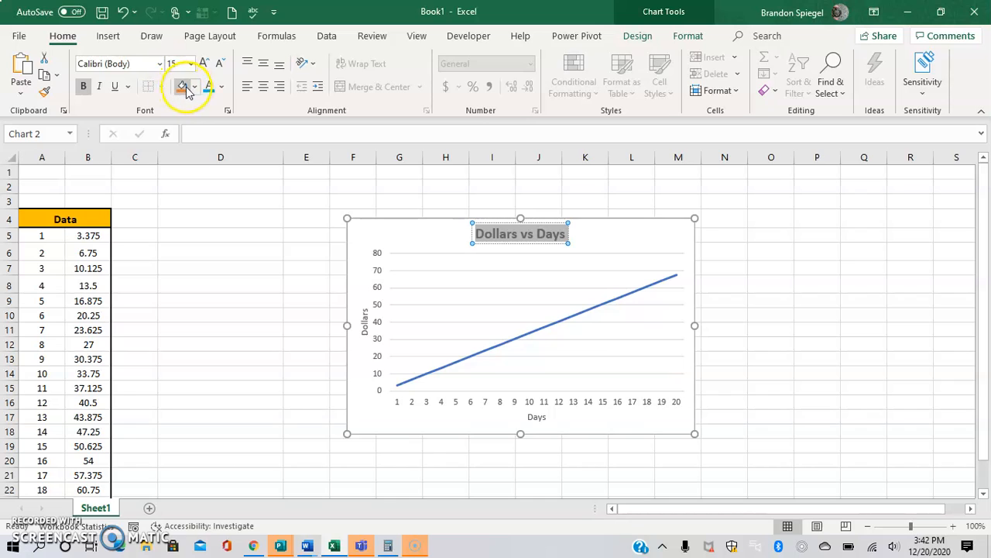
- Apply bold formatting to the 'Dollars vs Days' chart title
left_click(182, 86)
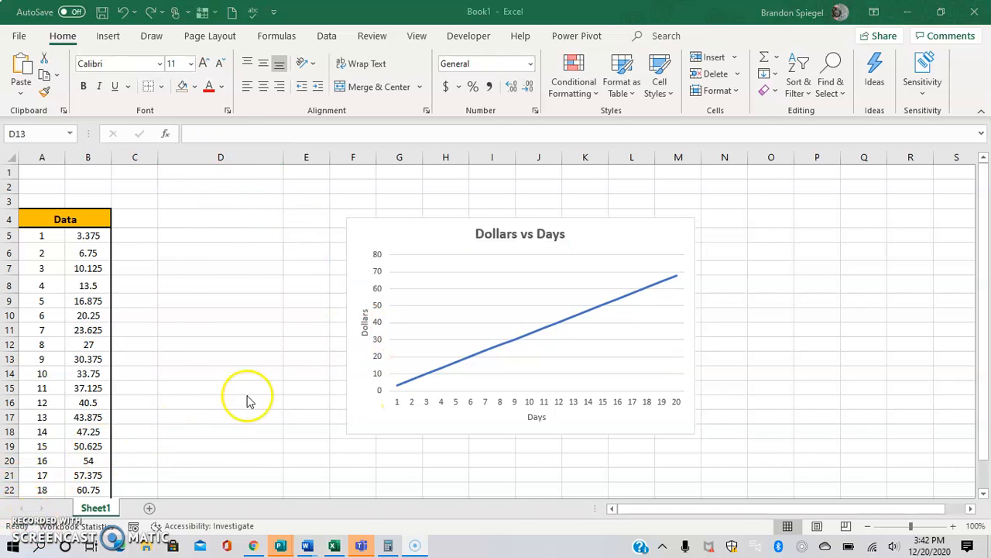
- Try vertical text orientation on the 'Dollars' axis title, then remove that title
left_click(520, 325)
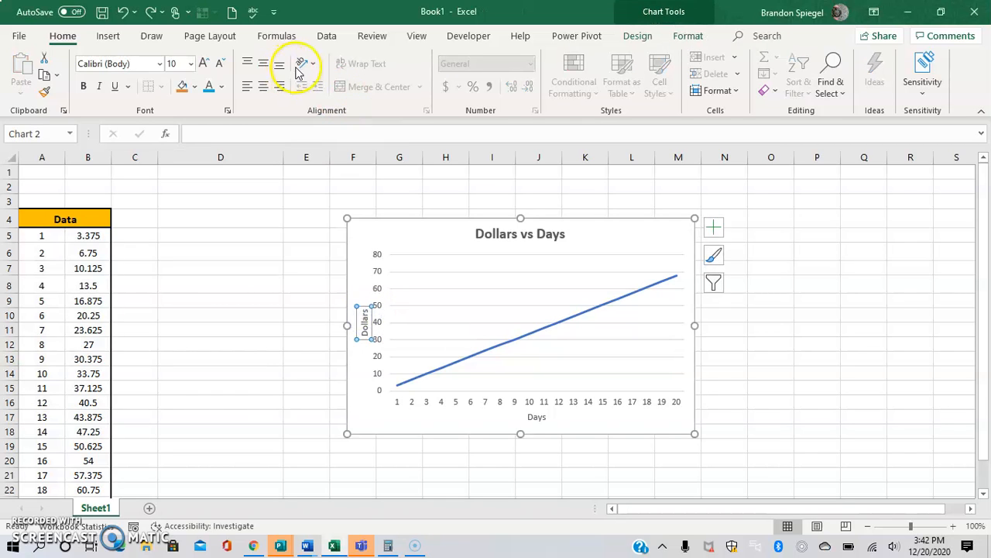
left_click(301, 64)
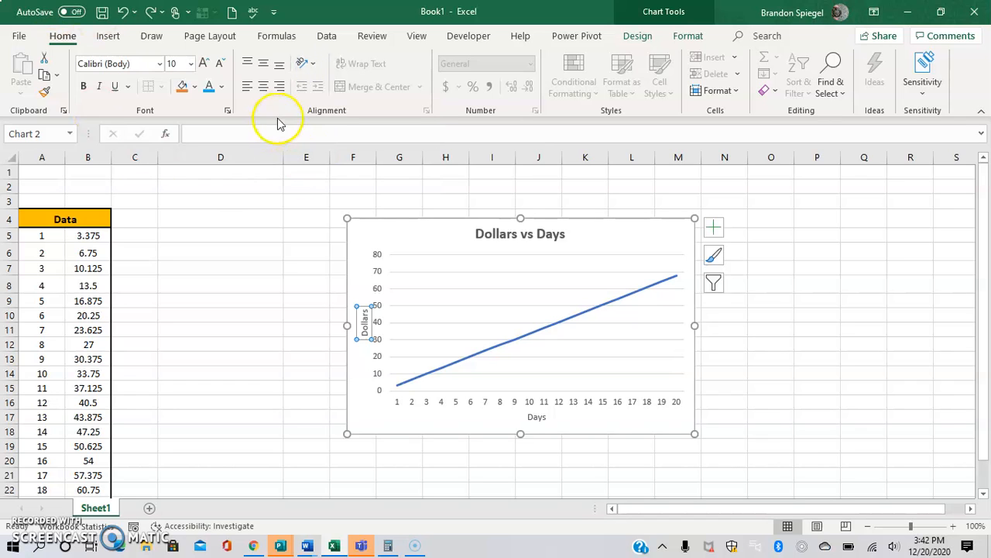
mouse_move(308, 54)
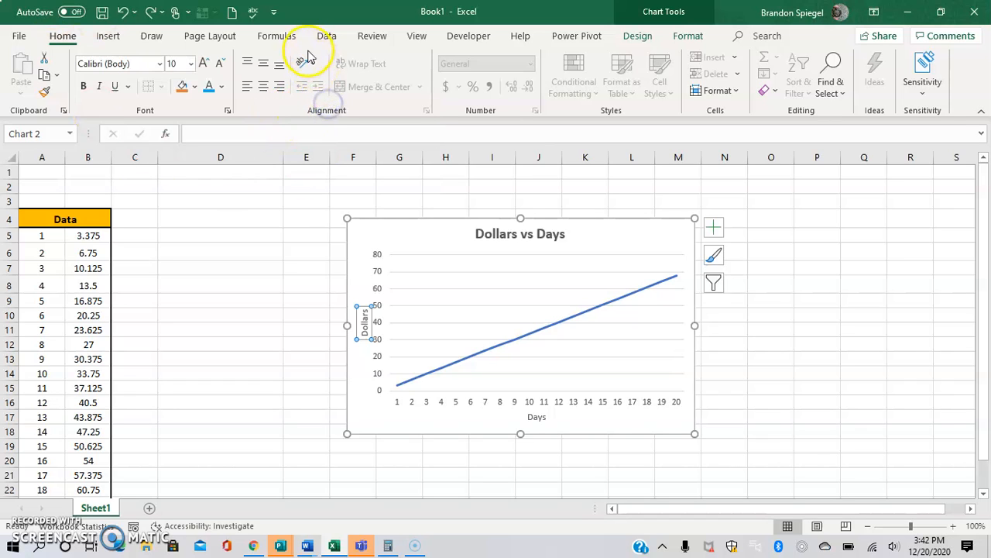
left_click(301, 64)
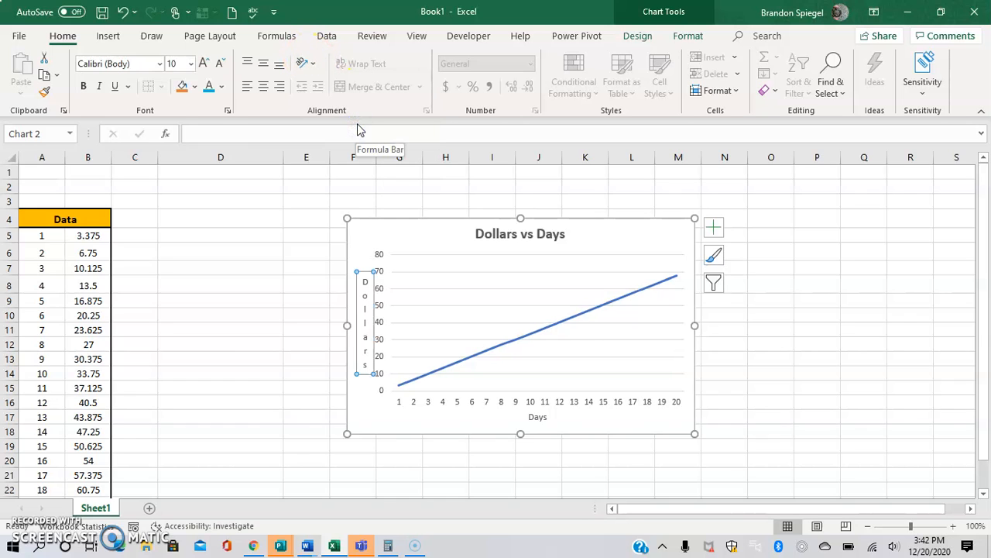
mouse_move(204, 355)
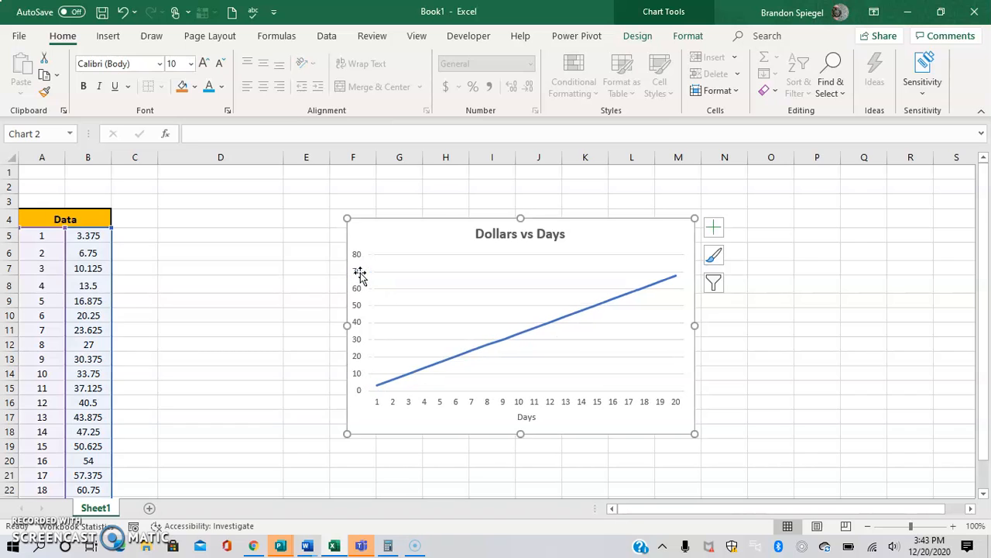
left_click(527, 417)
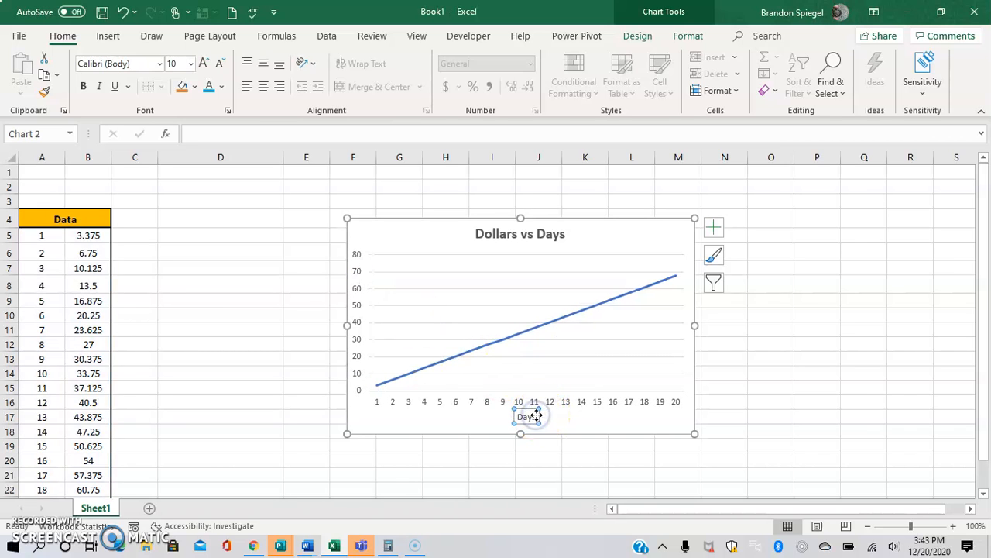
left_click(520, 233)
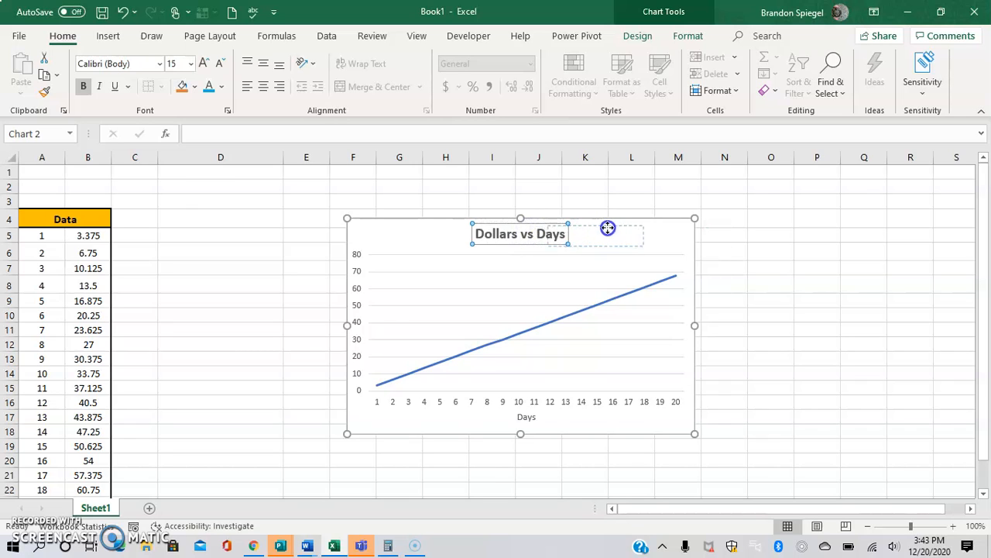
- Drag the 'Dollars vs Days' title rightward, then to the chart's top-left corner
left_click_drag(520, 233, 611, 235)
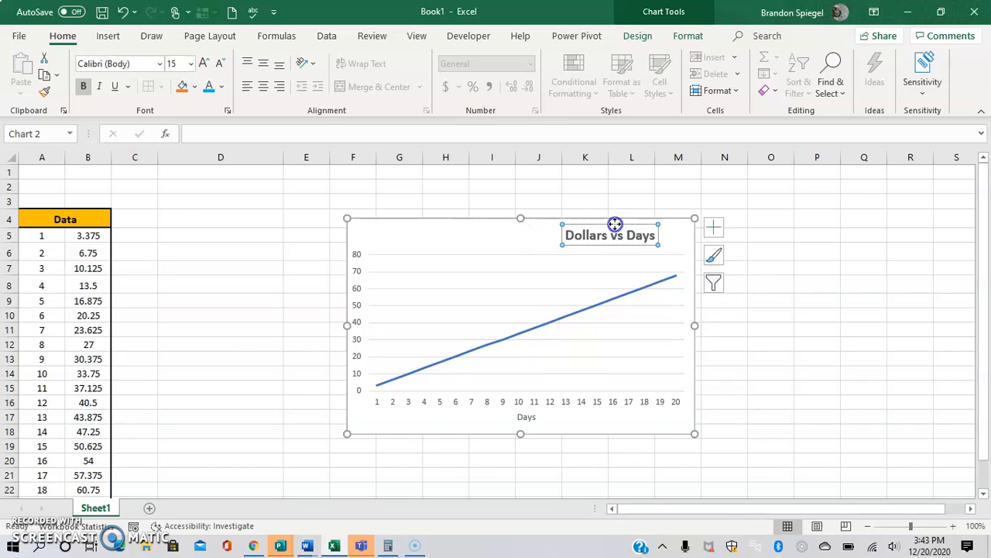
left_click_drag(612, 235, 408, 236)
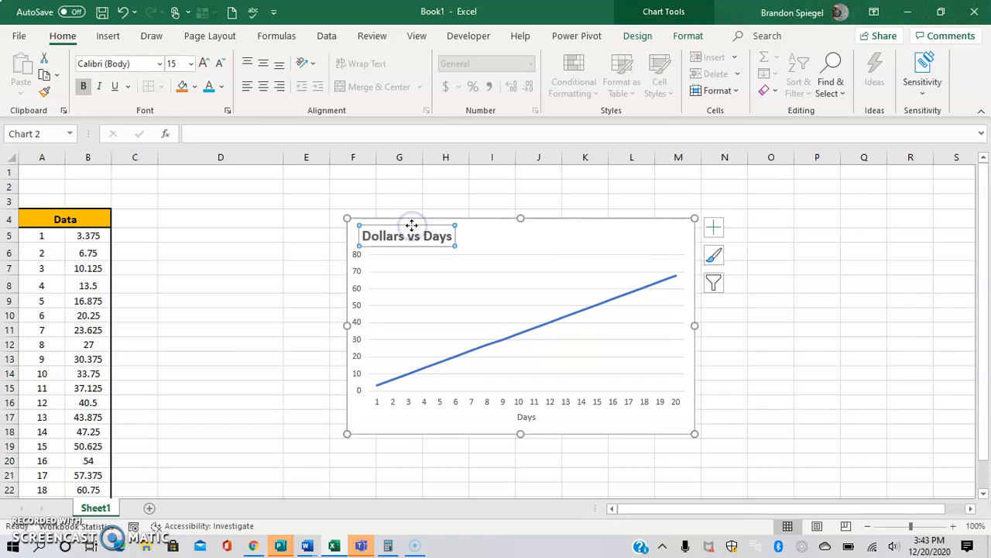